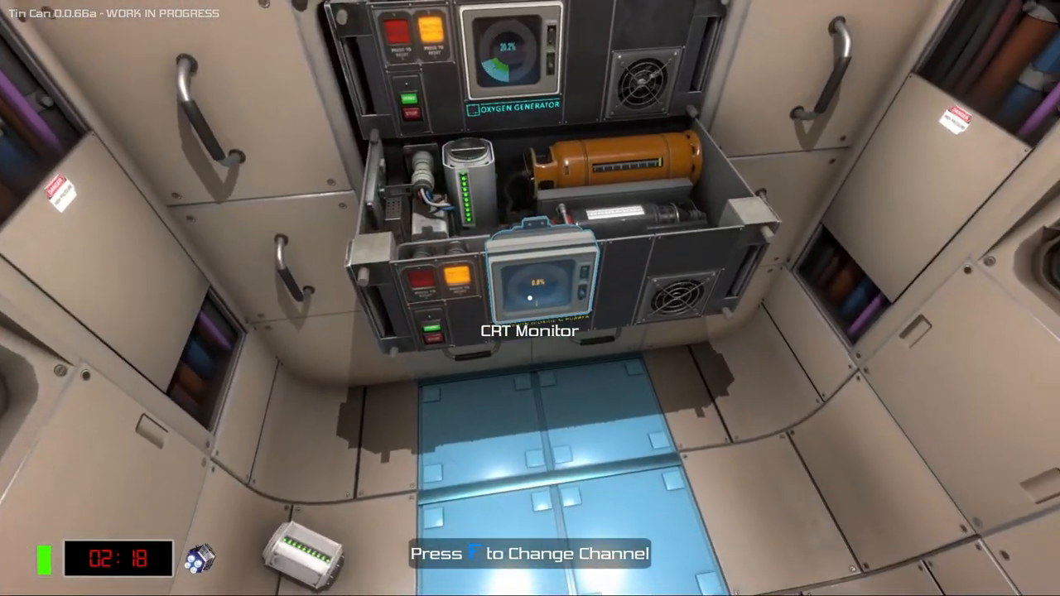
pyautogui.moveTo(530, 298)
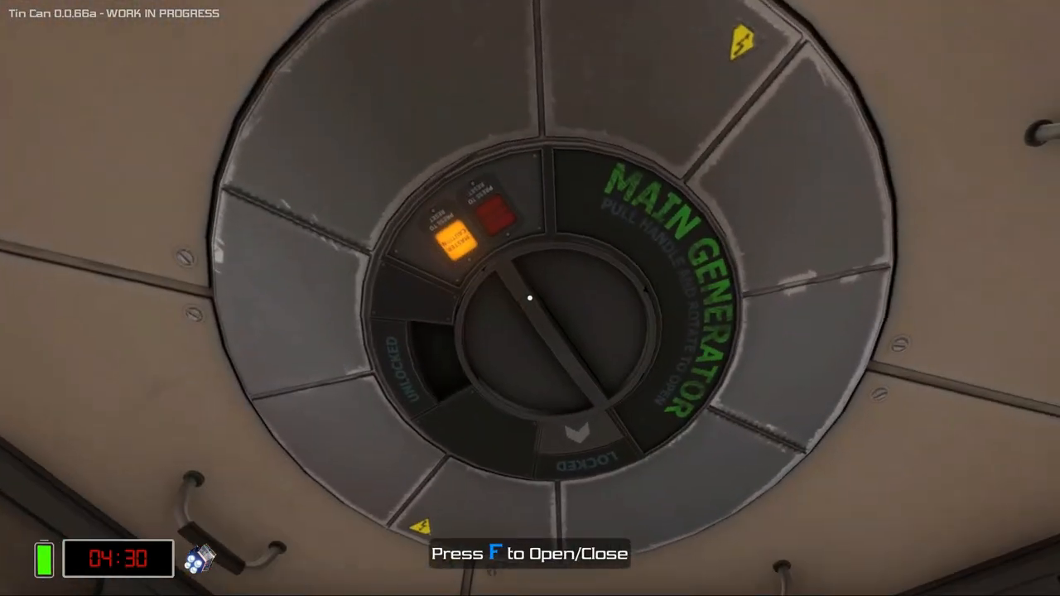
# Open the generator hatch and switch its monitor to the 6.6 kWh power readout.
pyautogui.press('f')
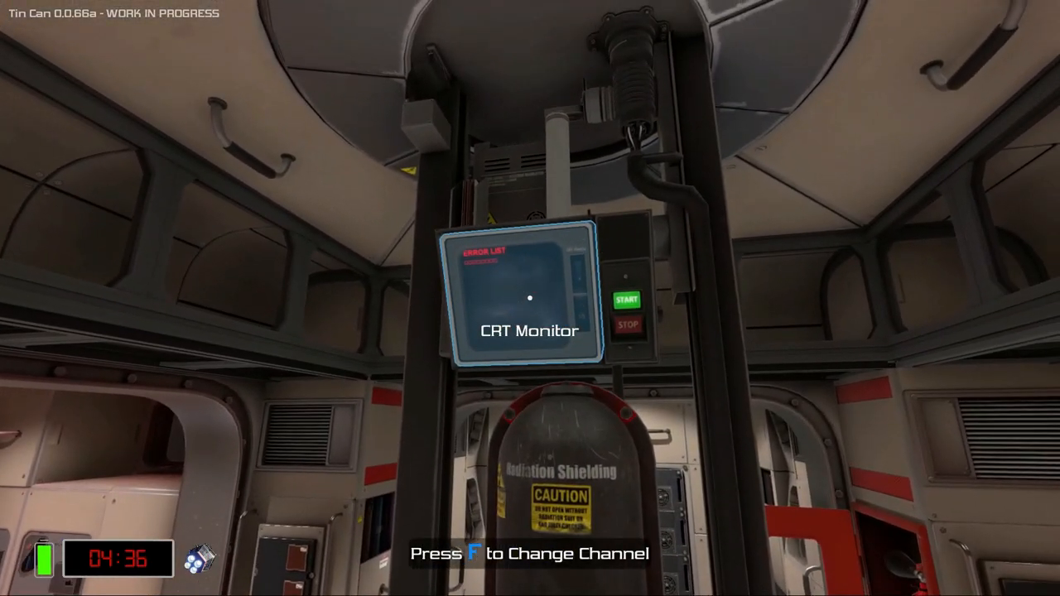
pyautogui.press('f')
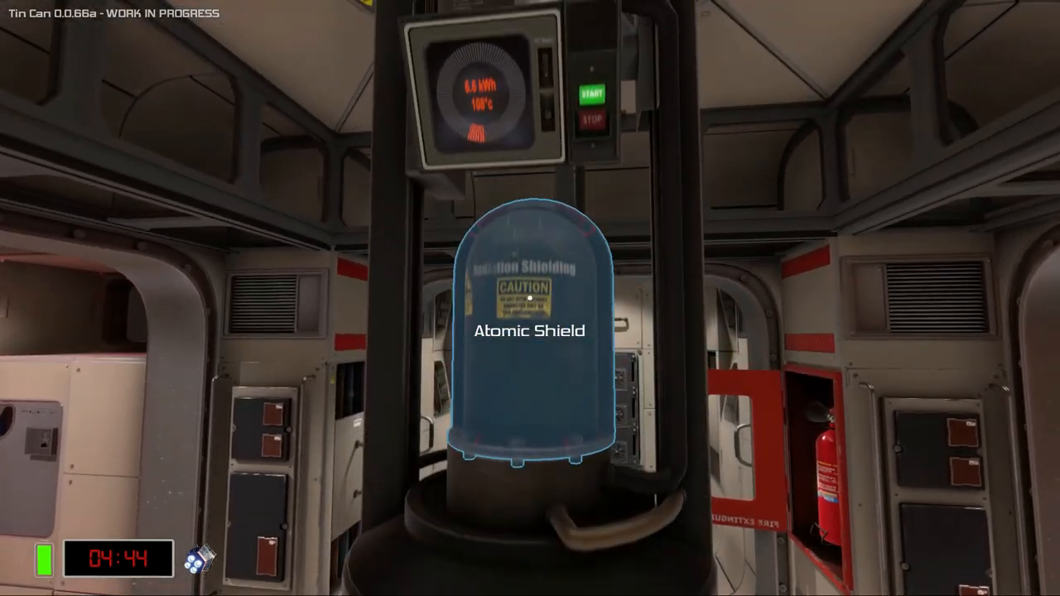
pyautogui.moveTo(530, 298)
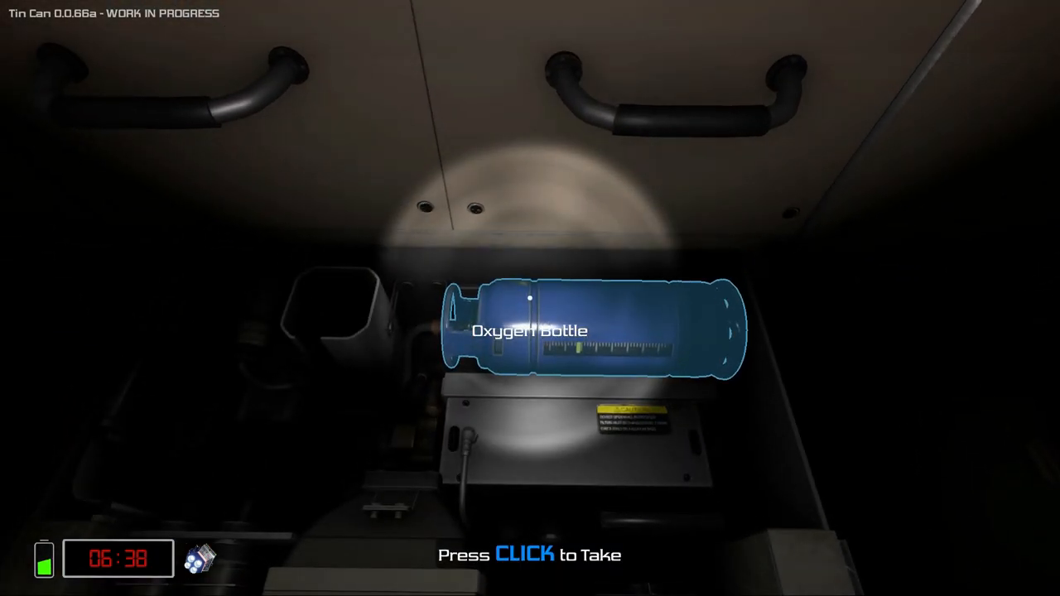
# Take the oxygen bottle from storage before cutting the pod's power.
pyautogui.click(530, 332)
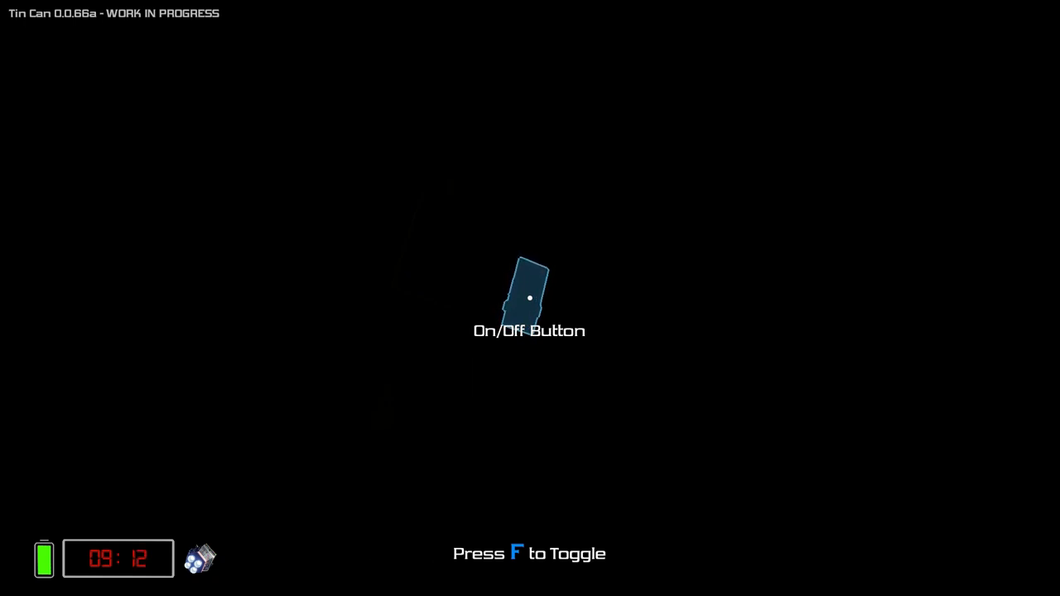
# Toggle the pod's power back on to relight the cabin.
pyautogui.press('f')
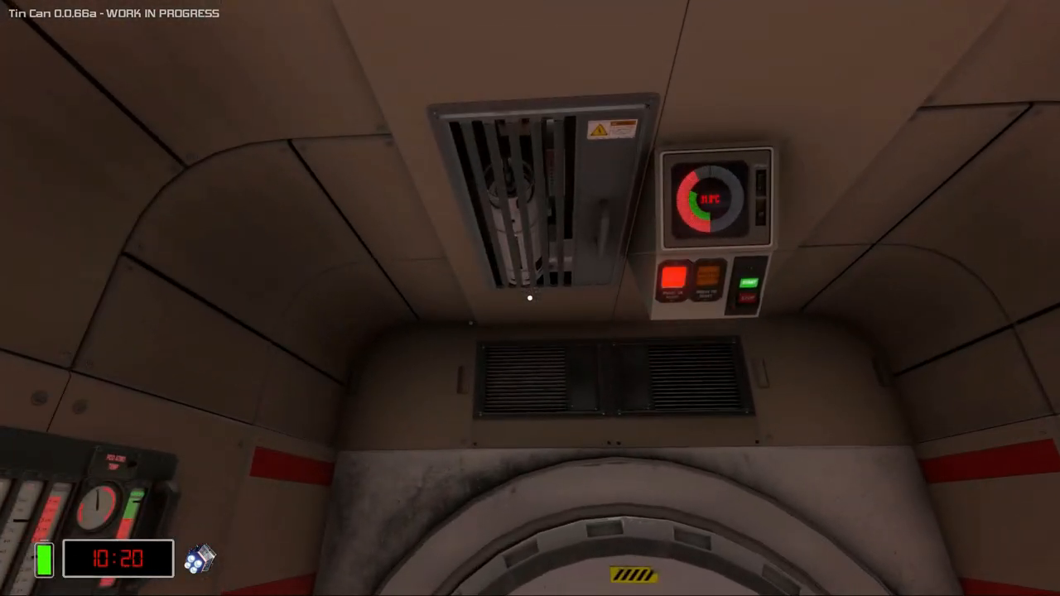
pyautogui.moveTo(530, 298)
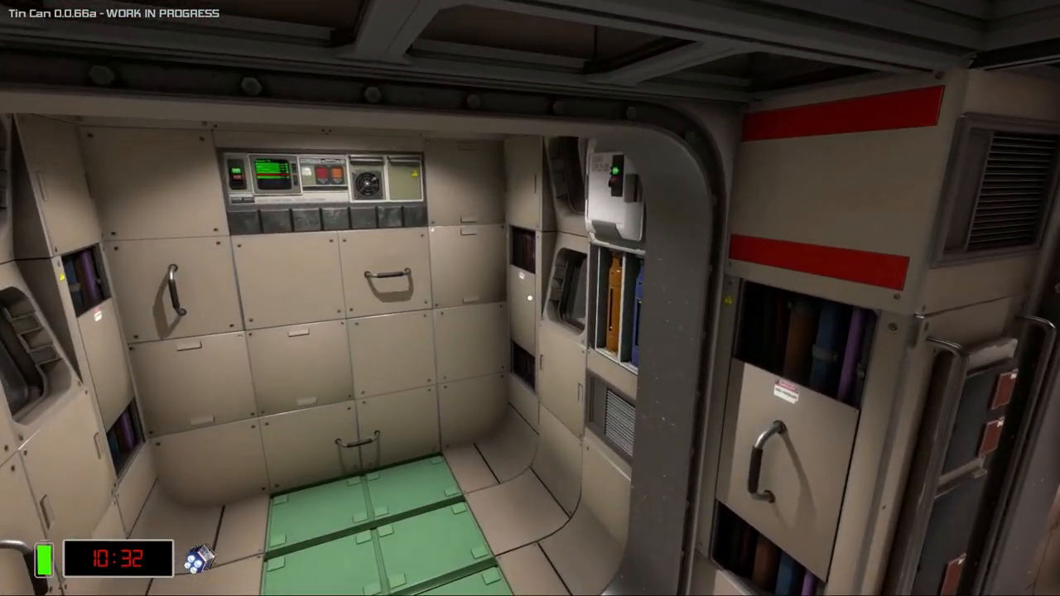
pyautogui.moveTo(530, 298)
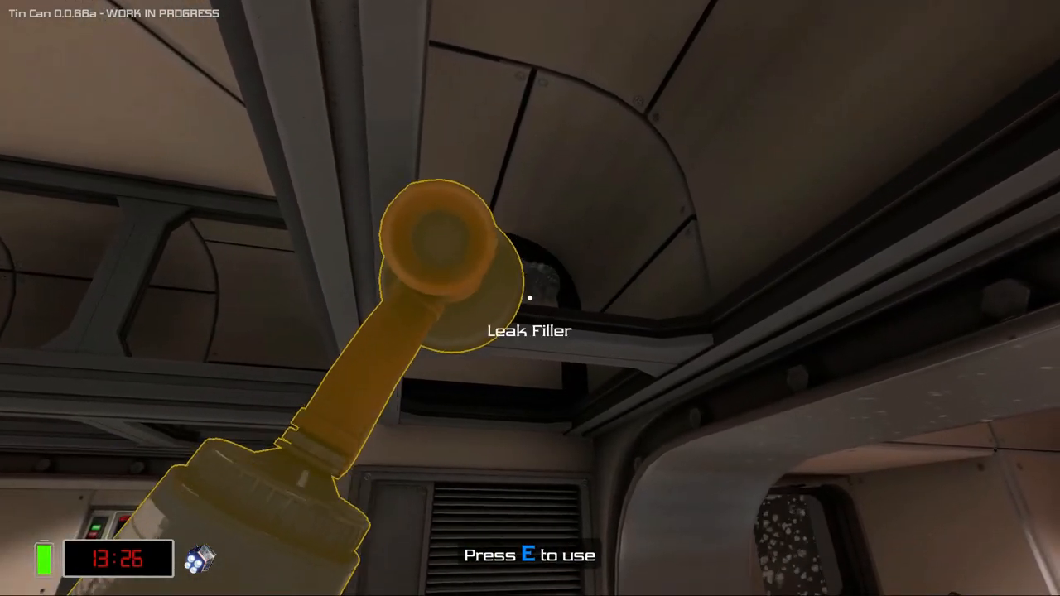
pyautogui.moveTo(530, 298)
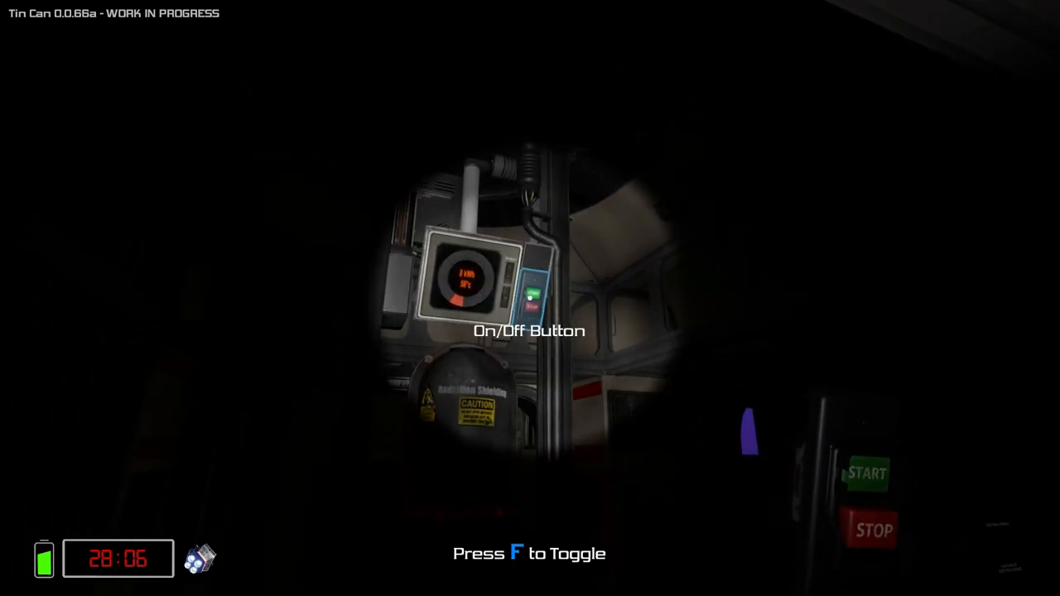
# Switch the life-support unit back on and reset its master caution alarm.
pyautogui.press('f')
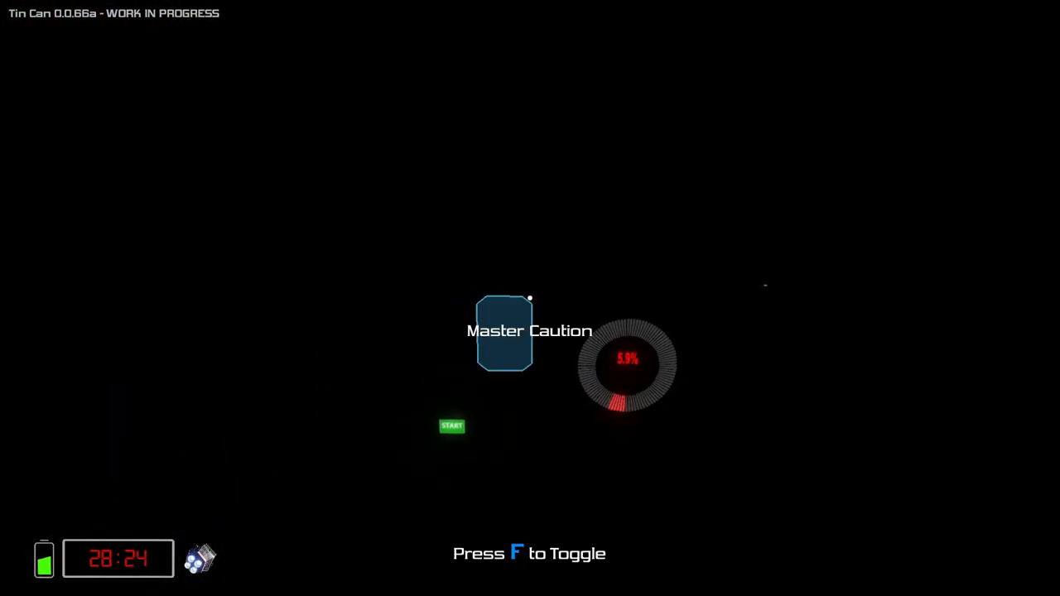
pyautogui.press('f')
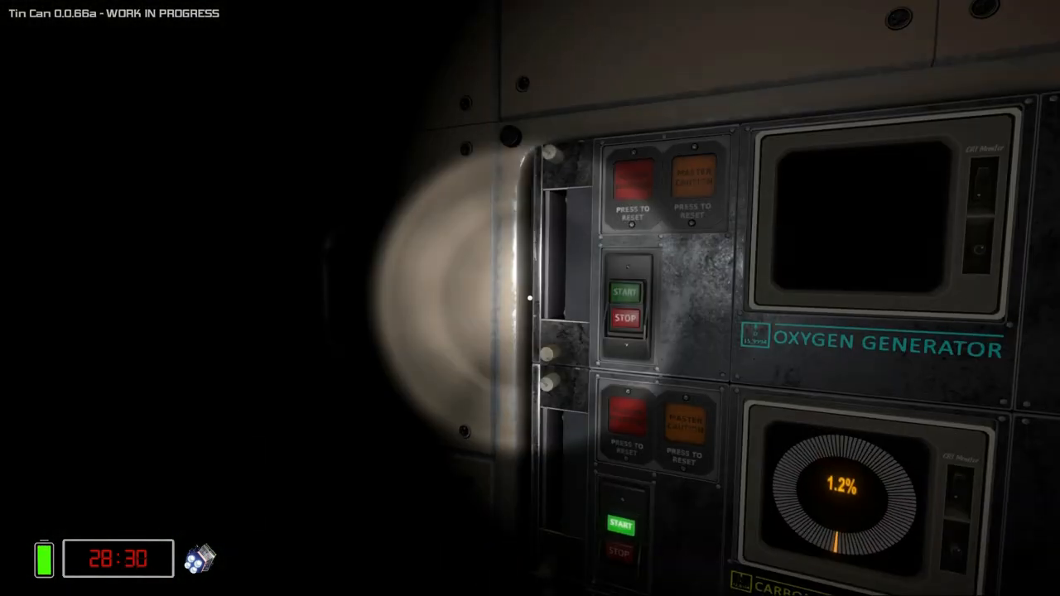
pyautogui.moveTo(530, 298)
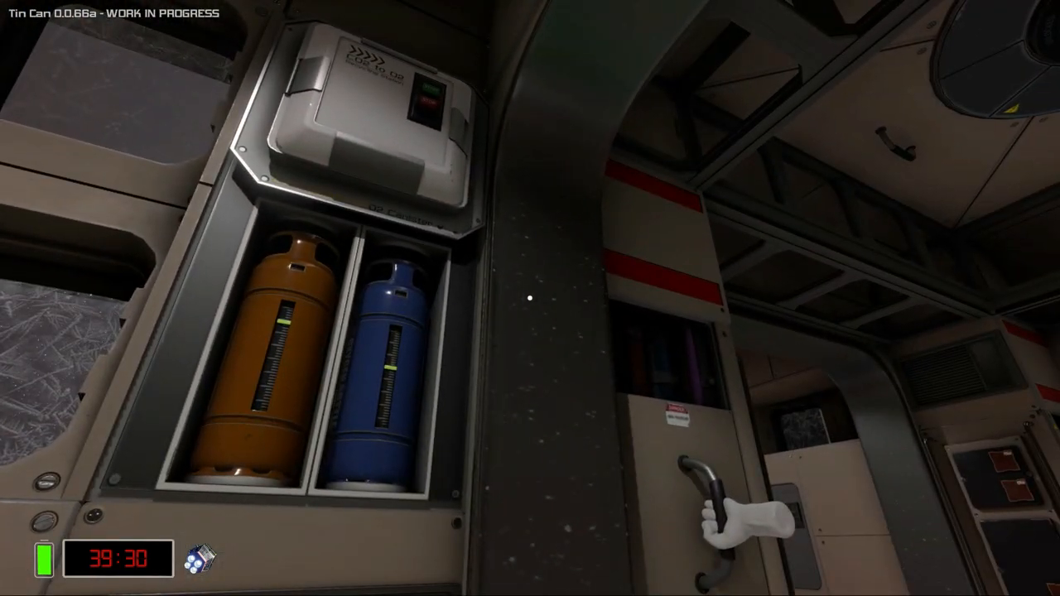
pyautogui.moveTo(530, 298)
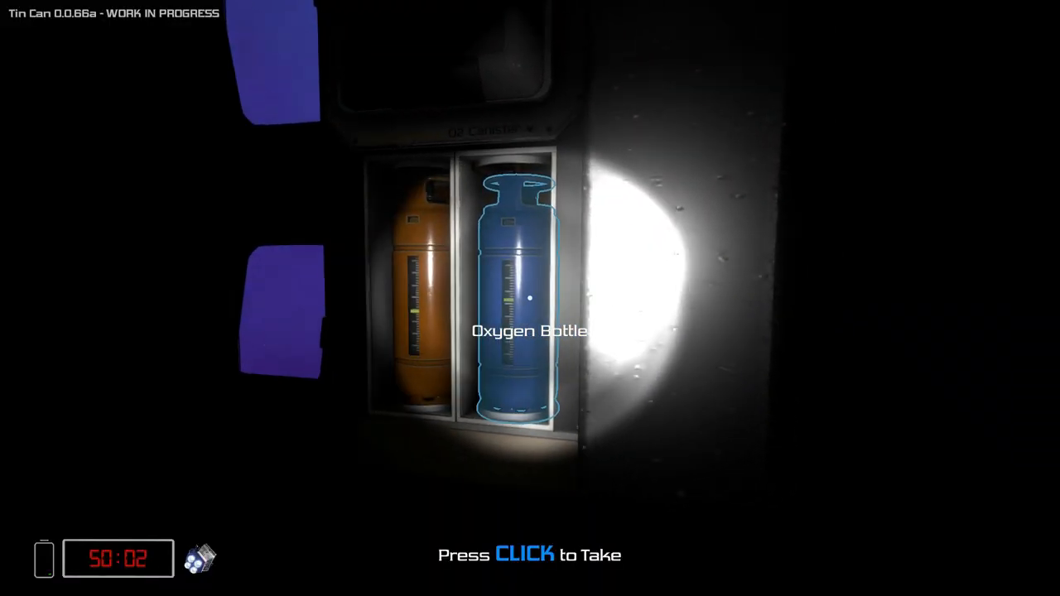
# Grab the orange CO2 bottle from the O2 canister rack.
pyautogui.click(530, 299)
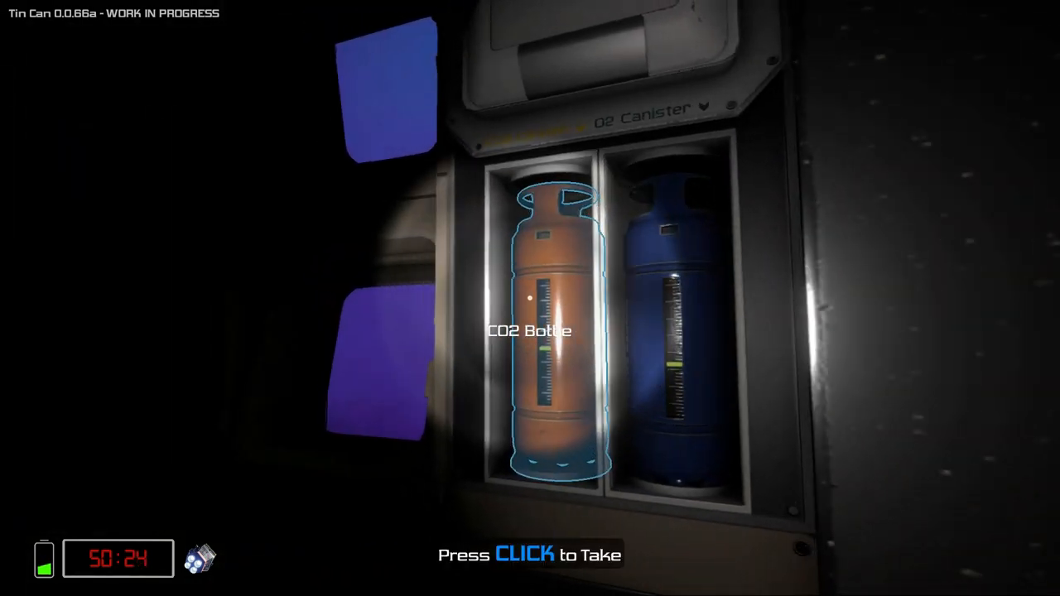
pyautogui.click(530, 331)
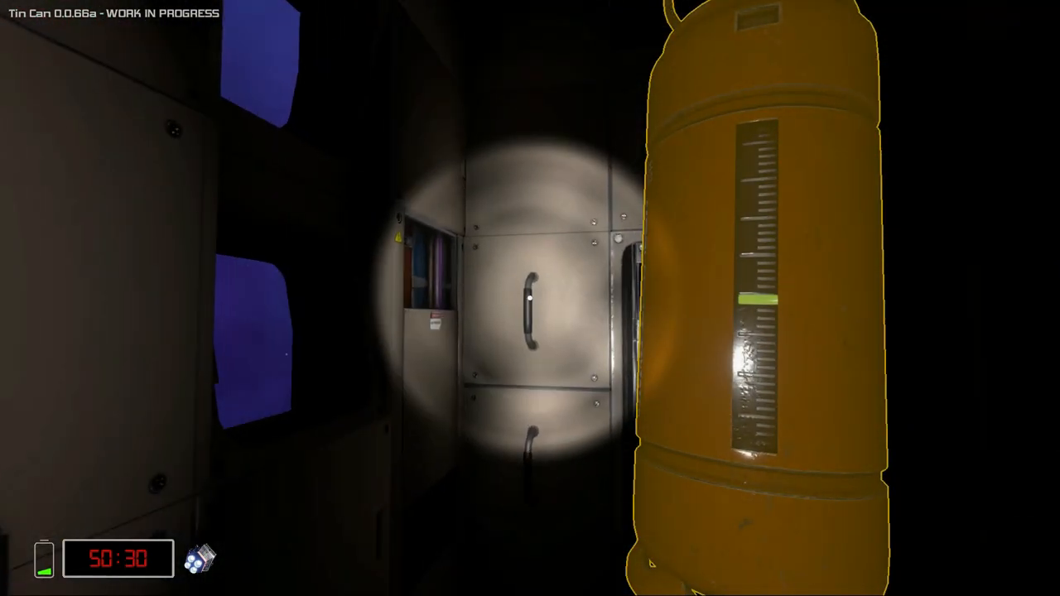
pyautogui.moveTo(530, 298)
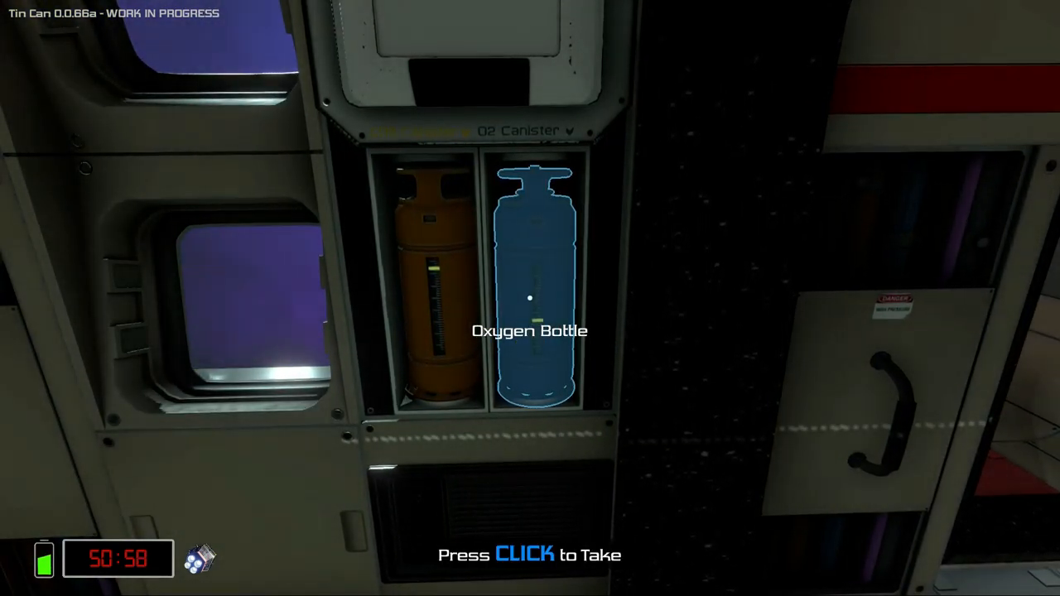
# Pick up the oxygen bottle from the O2 canister rack.
pyautogui.click(531, 298)
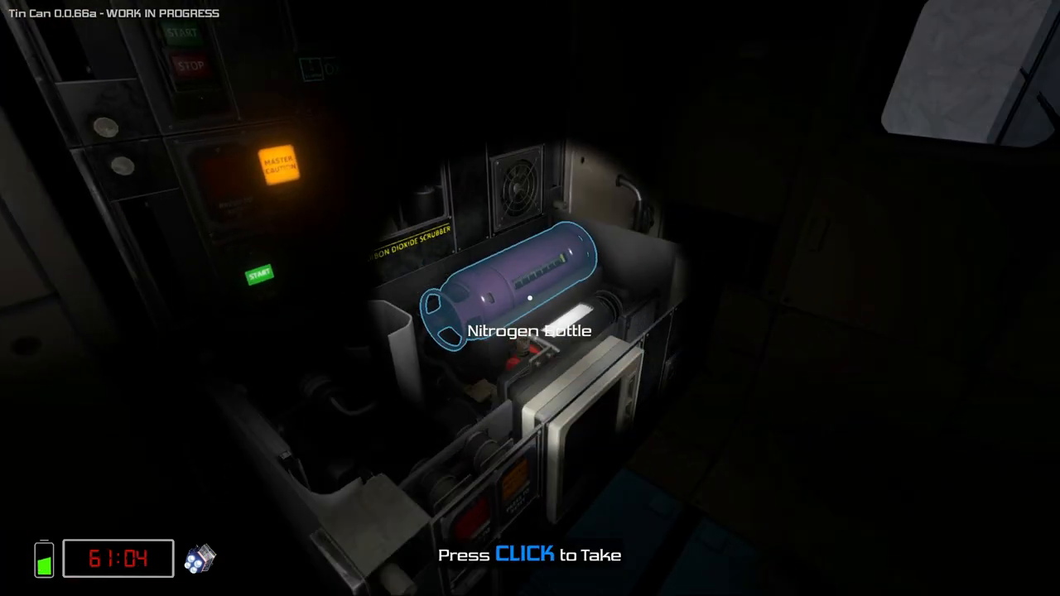
# Pull the nitrogen bottle from the carbon dioxide scrubber compartment.
pyautogui.click(530, 298)
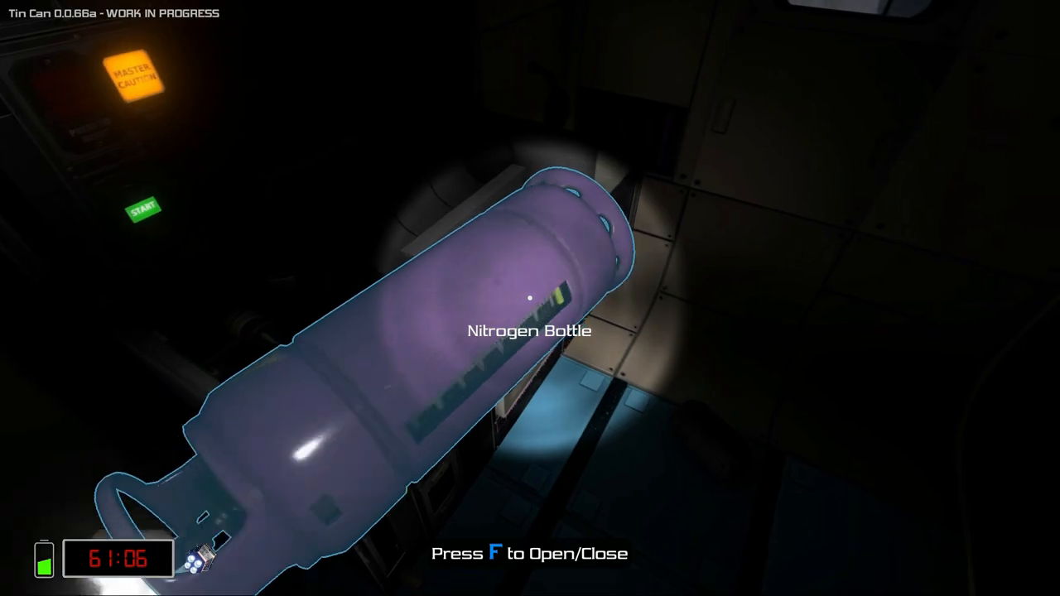